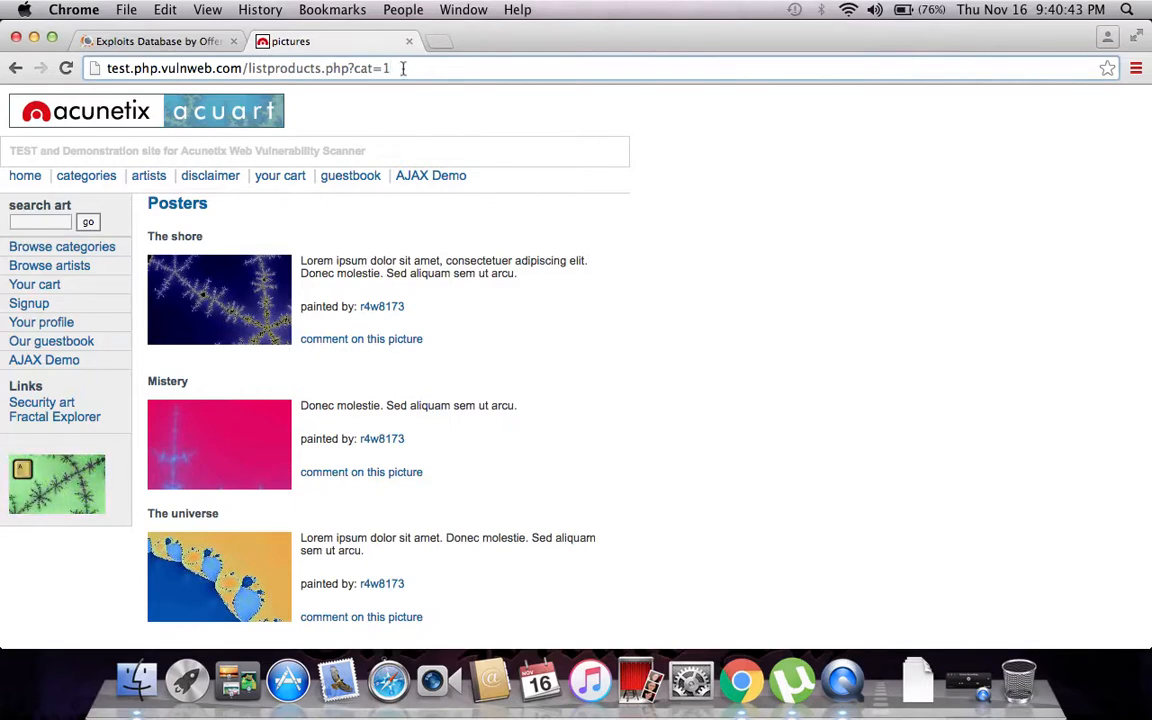
Step: Append a single quote to the listproducts URL so it reads cat=1'
text(')
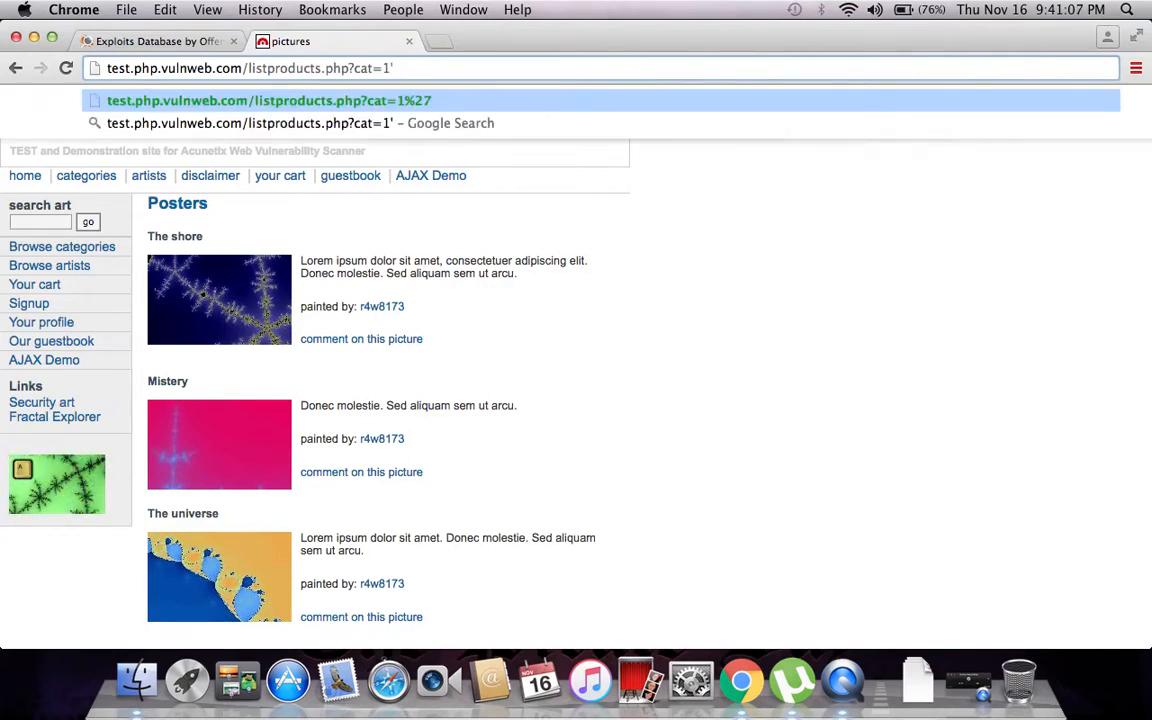
Step: Request listproducts.php?cat=1' to probe for SQL injection, then edit the URL after cat=1
key(Backspace)
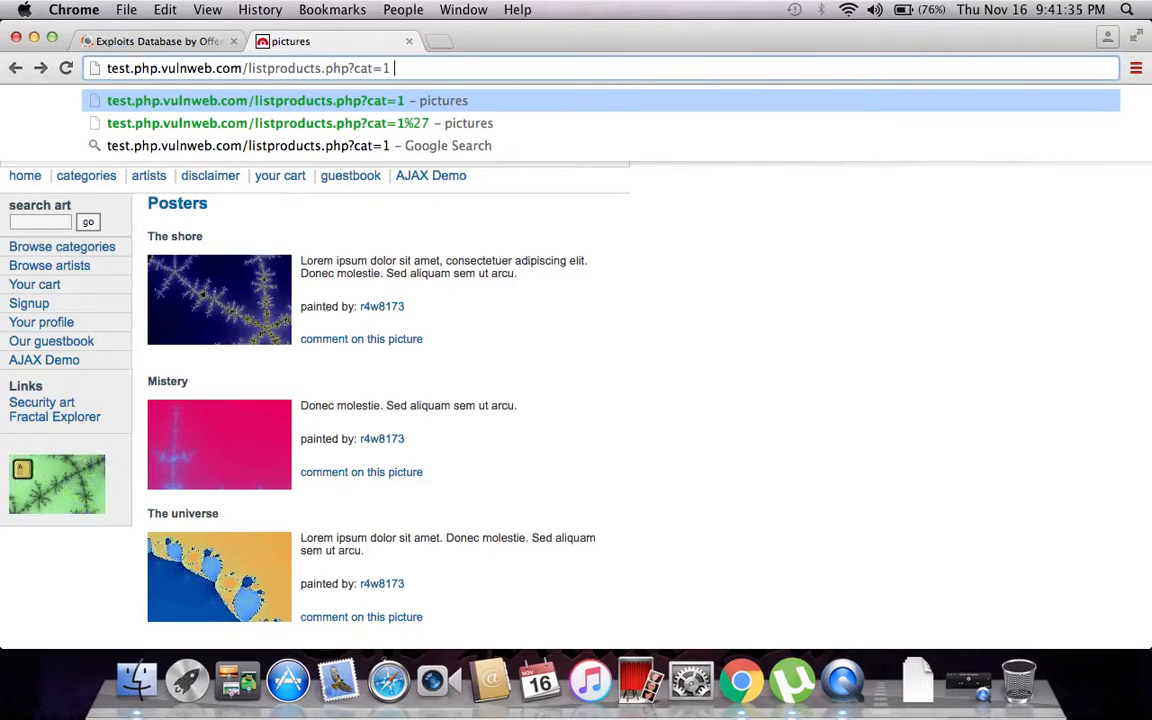